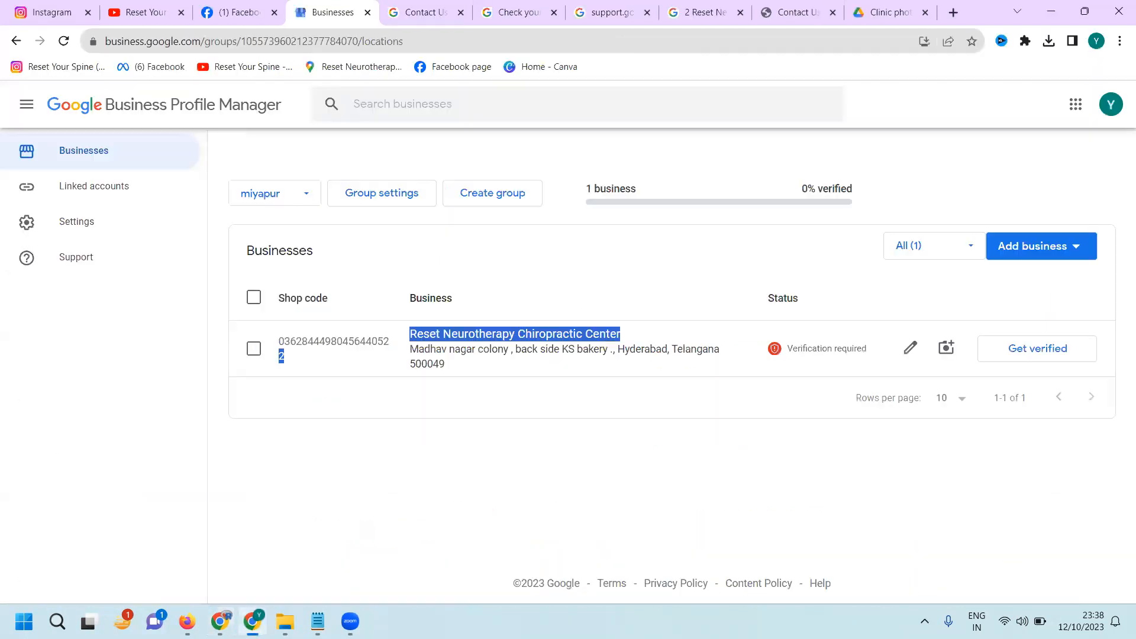
# - Start verification for Reset Neurotherapy Chiropractic Center, landing on 'No more ways to verify'
pyautogui.click(1037, 348)
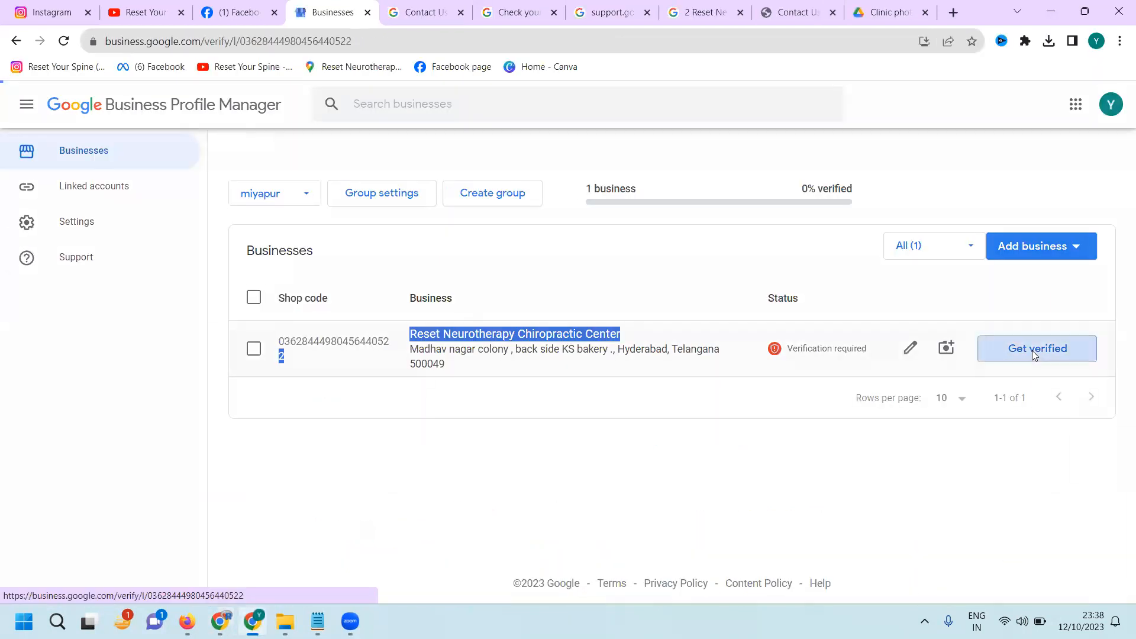
pyautogui.click(1036, 348)
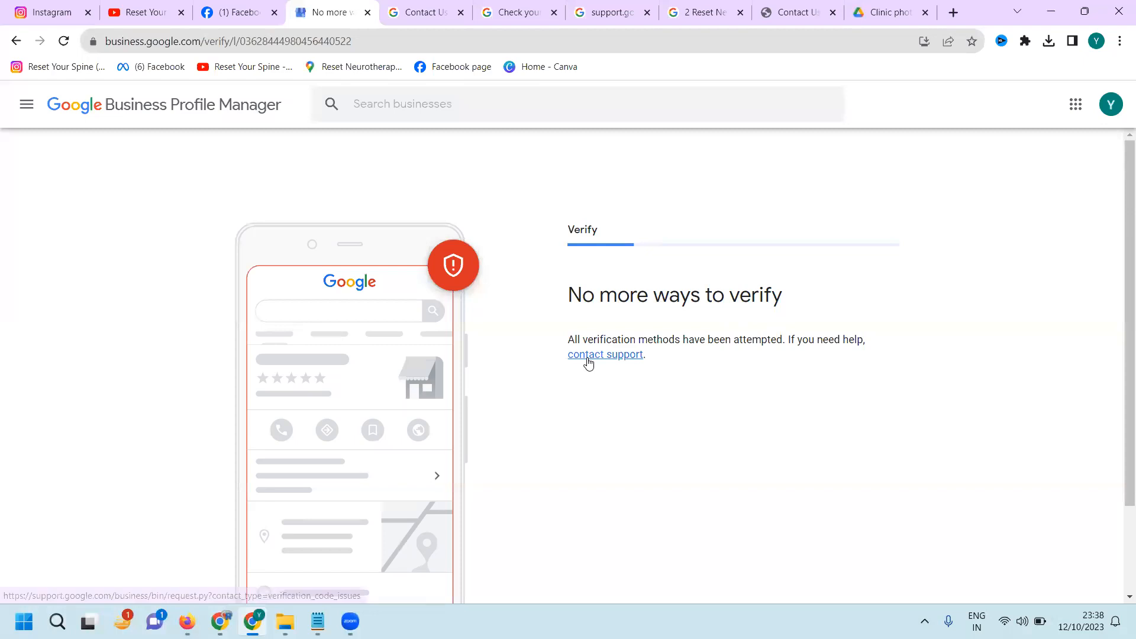
pyautogui.moveTo(635, 364)
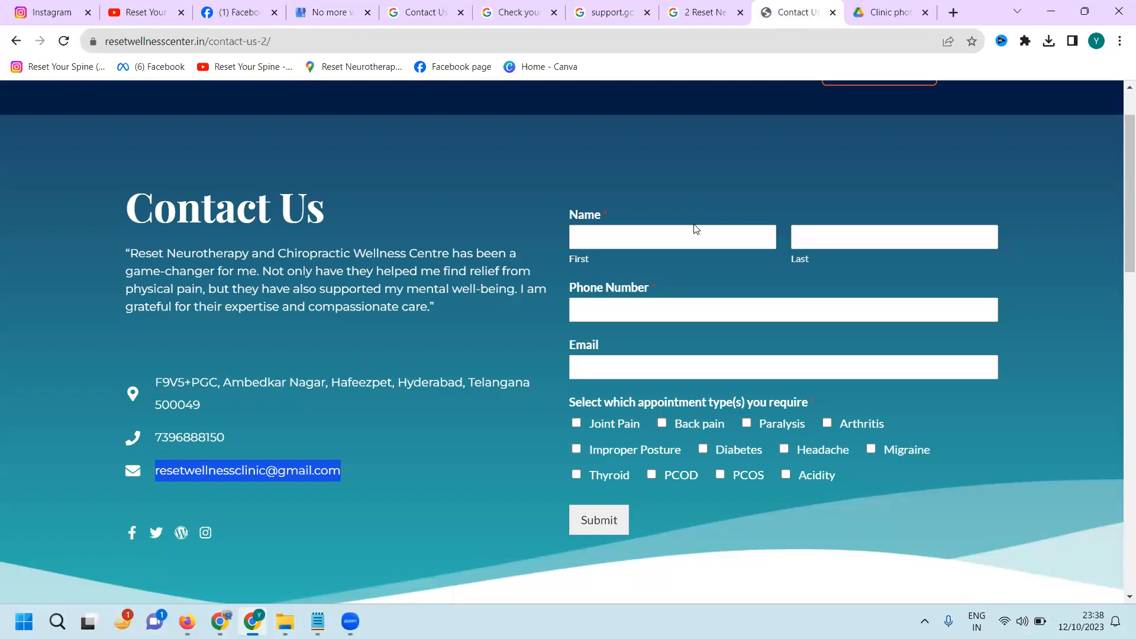
pyautogui.moveTo(478, 102)
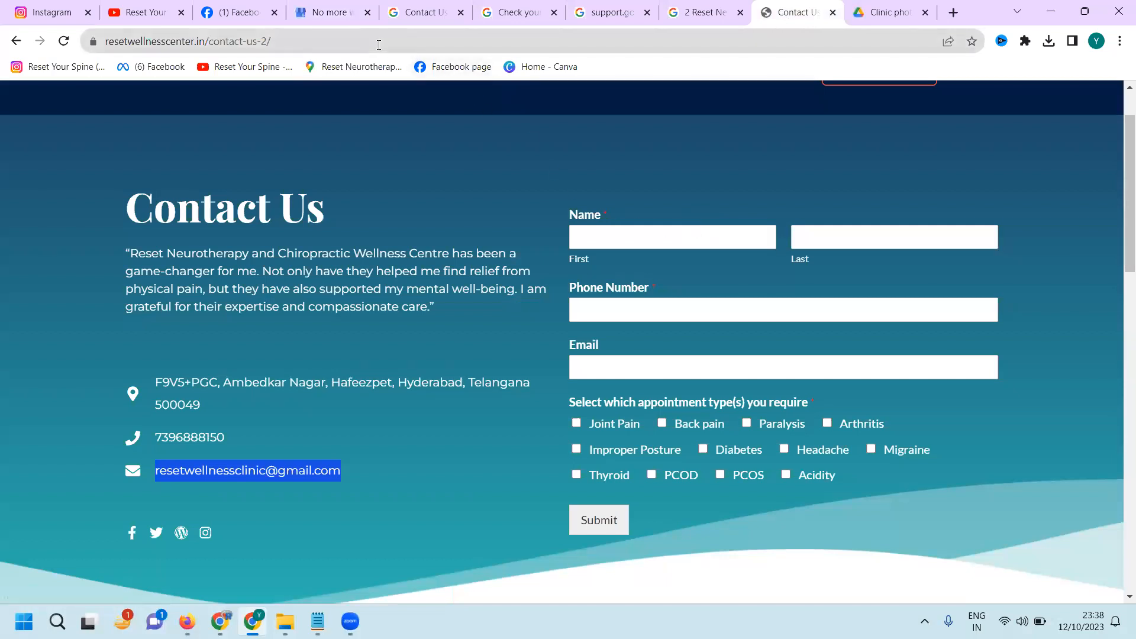
# - Return from the clinic's Contact Us page to the 'No more ways to verify' tab
pyautogui.click(327, 12)
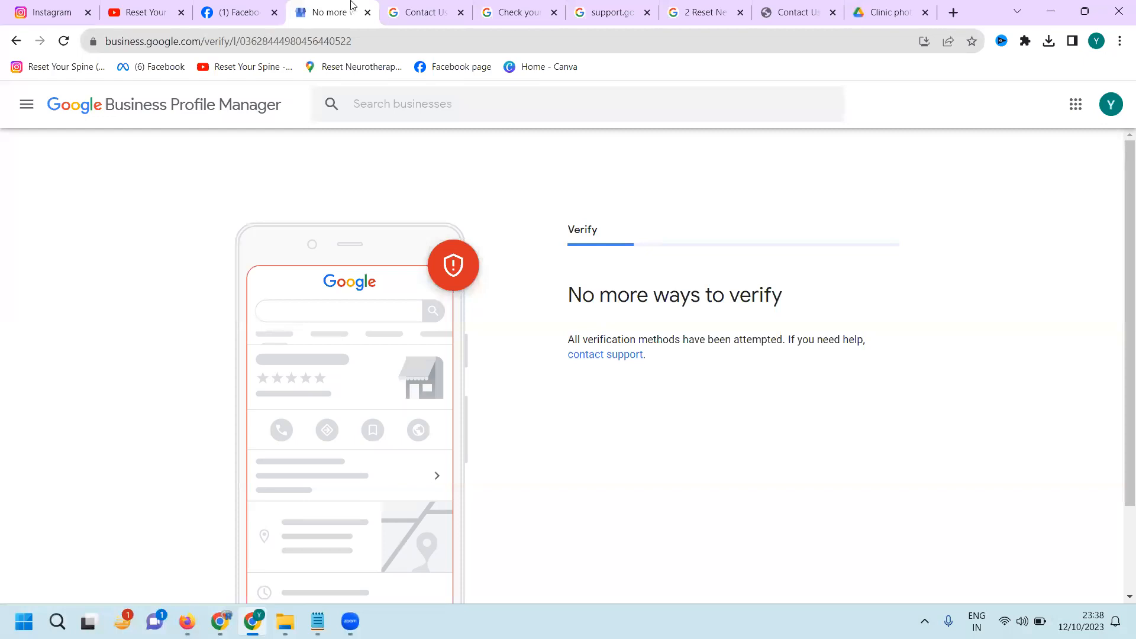
# - From the Contact Us help page, request help with verification to reach the support form
pyautogui.click(421, 12)
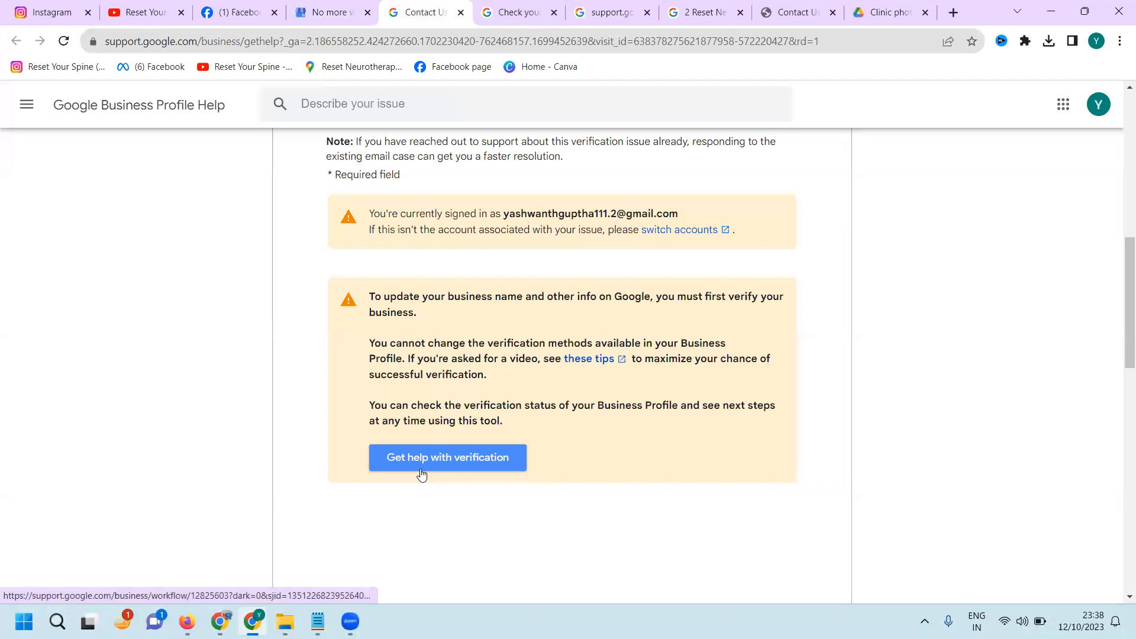
pyautogui.click(447, 457)
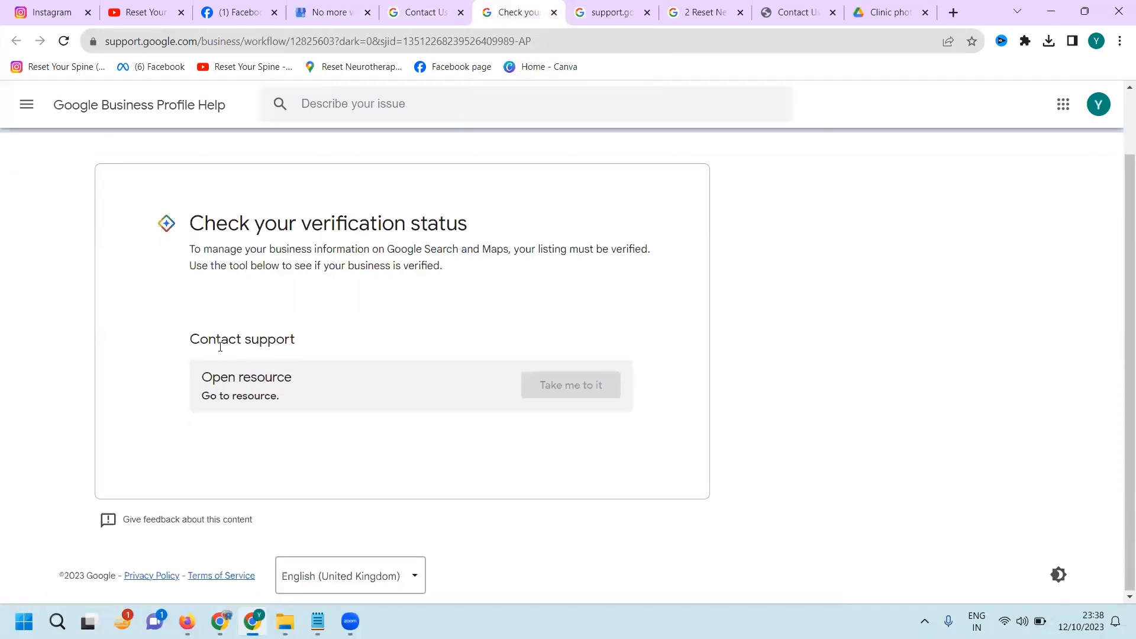
pyautogui.moveTo(583, 399)
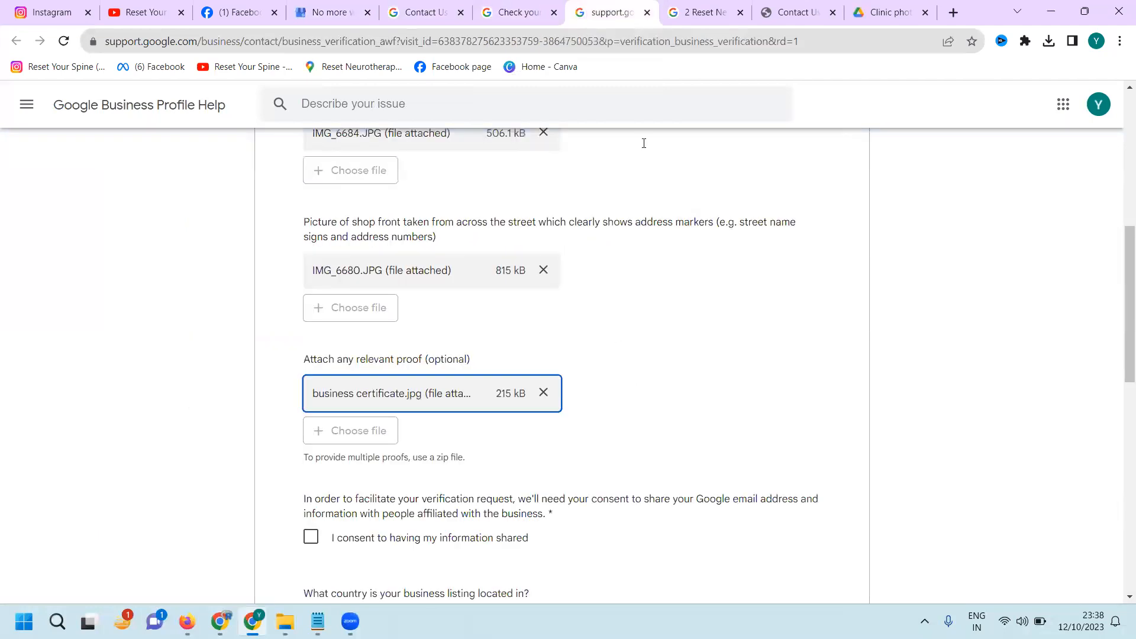
# - Tick the consent box agreeing to share information with Google support
pyautogui.scroll(3)
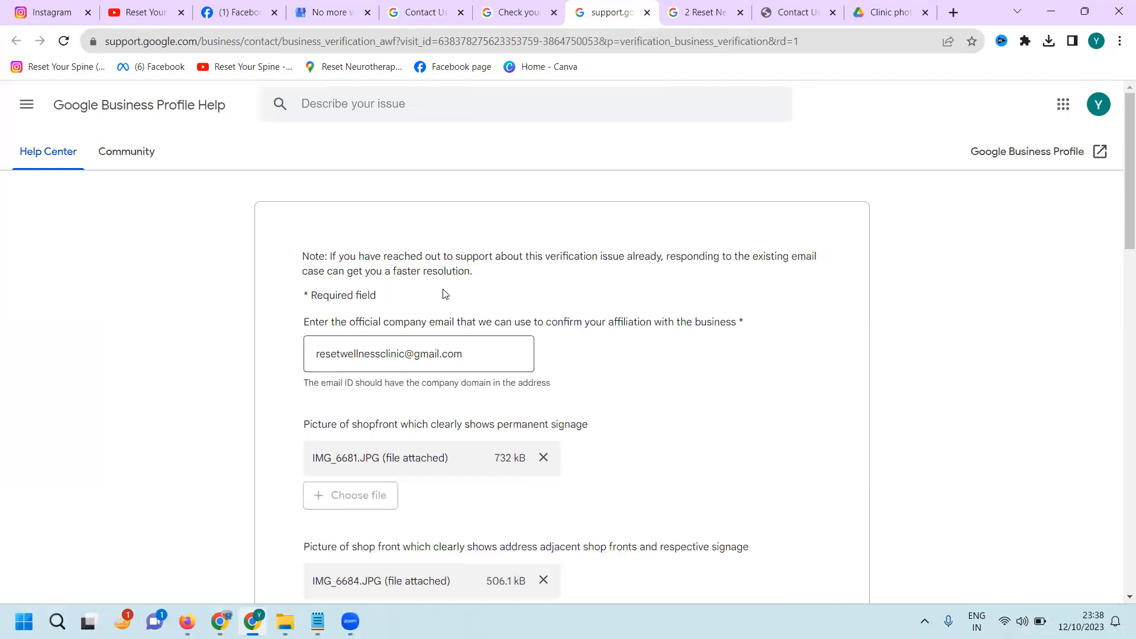
pyautogui.scroll(-3)
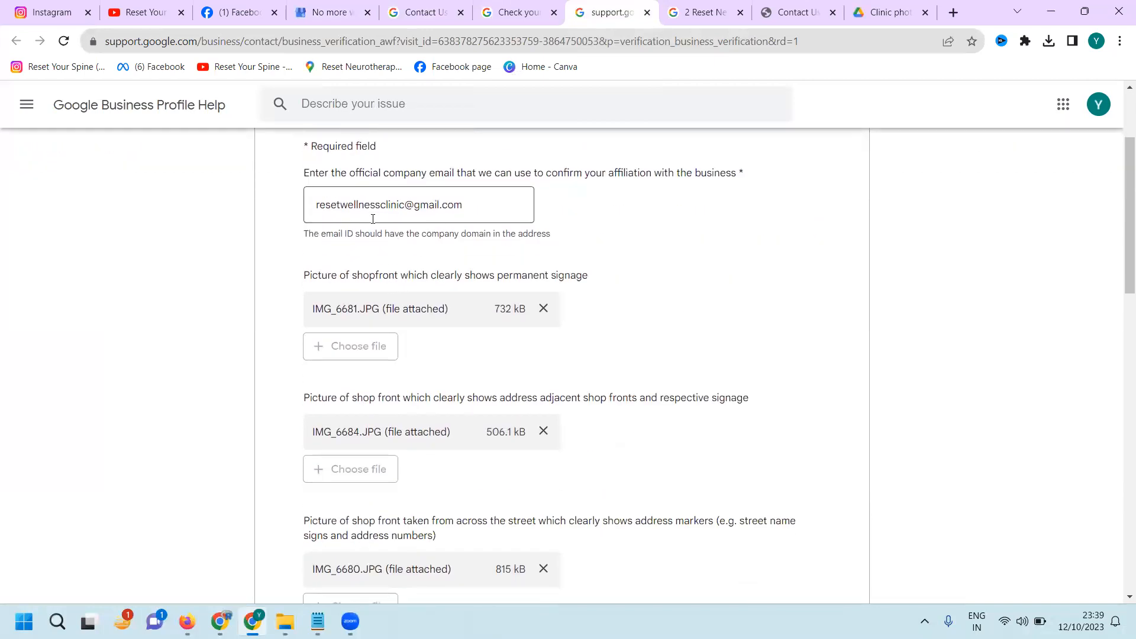
pyautogui.scroll(-3)
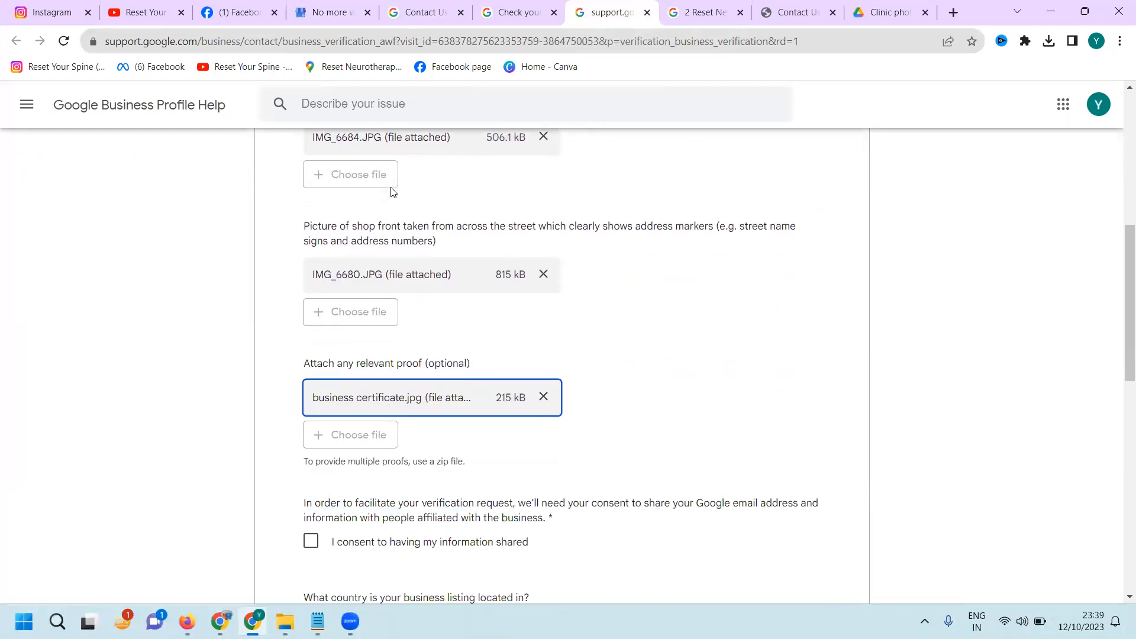
pyautogui.scroll(-3)
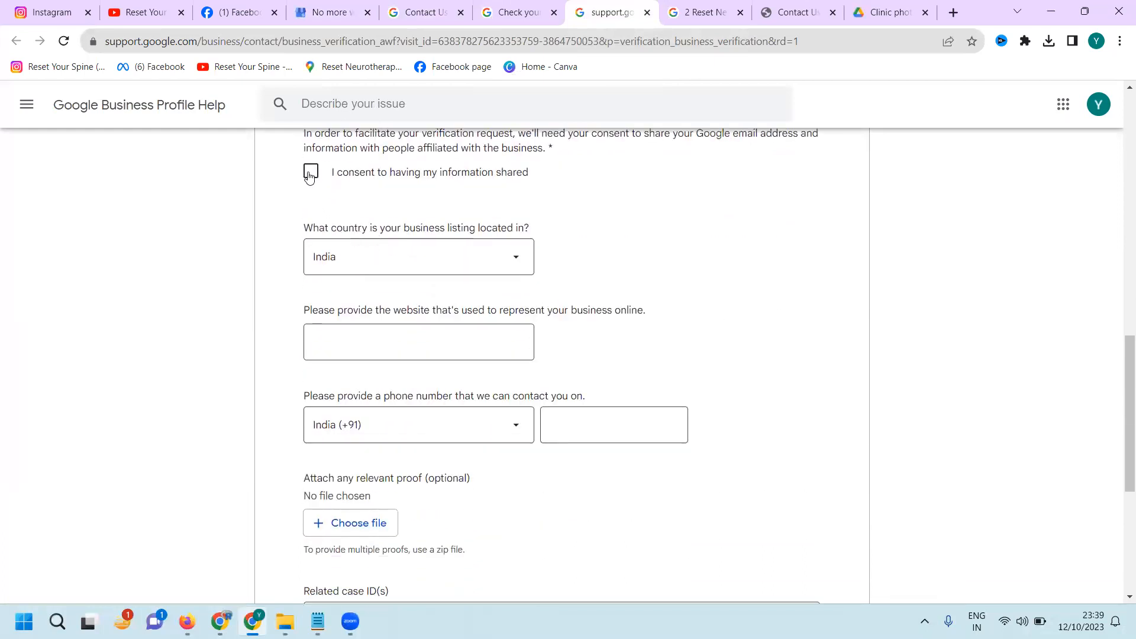
pyautogui.click(312, 172)
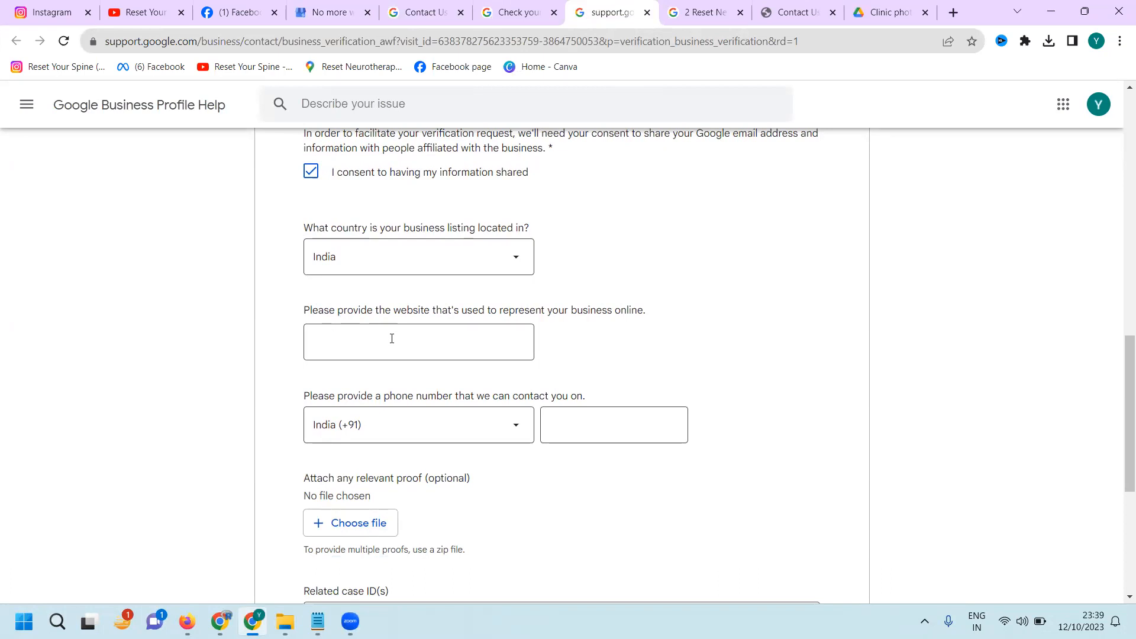
pyautogui.click(790, 12)
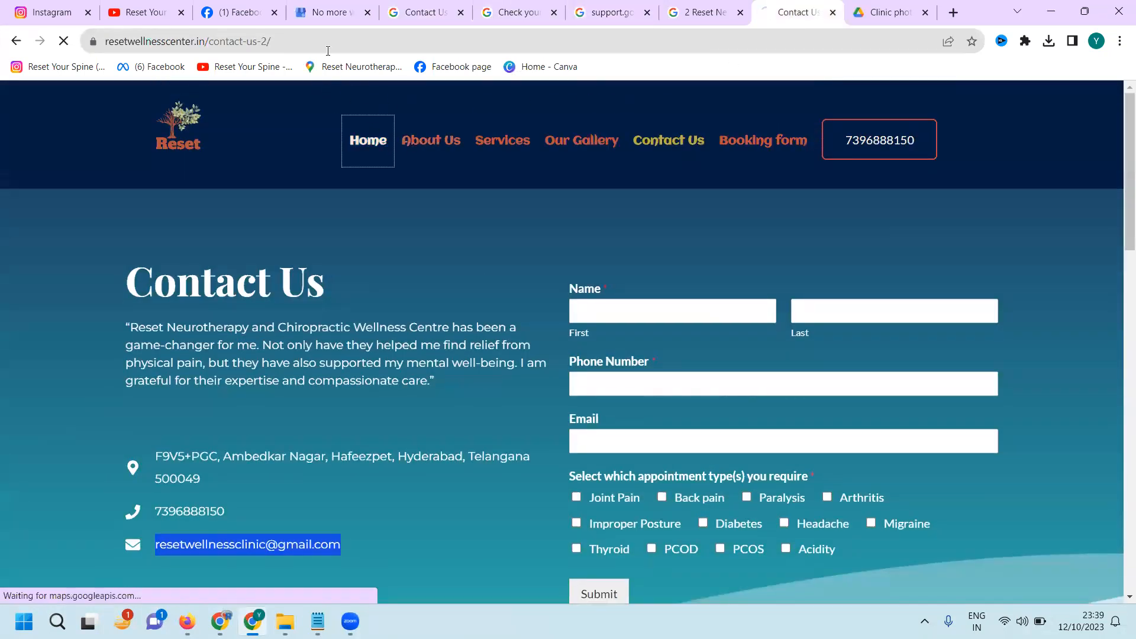
pyautogui.click(367, 139)
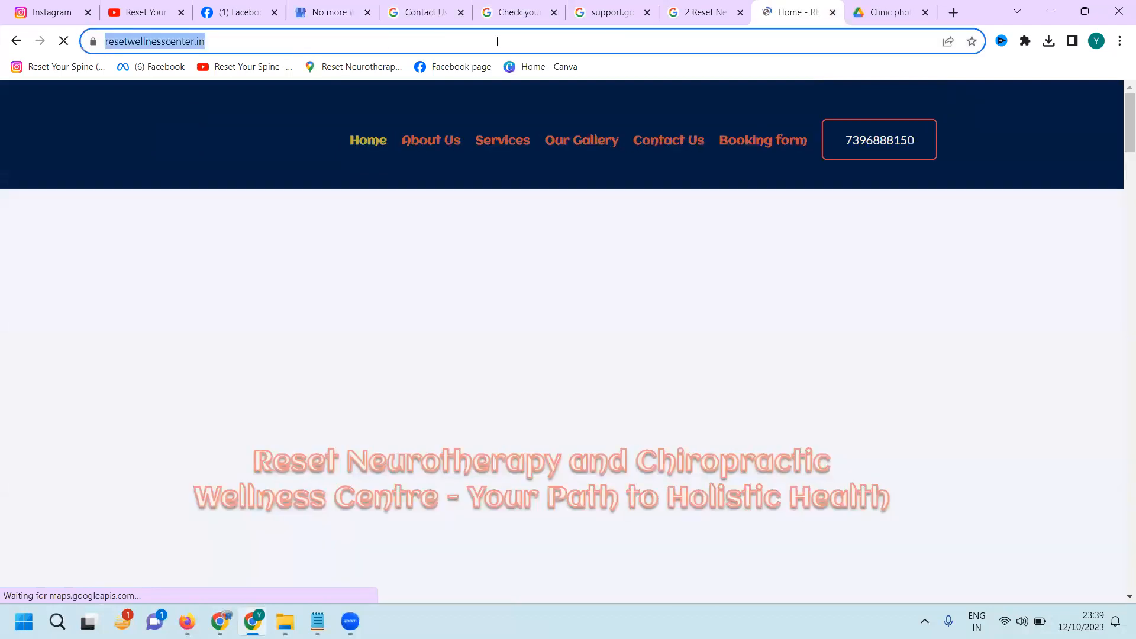
pyautogui.click(701, 12)
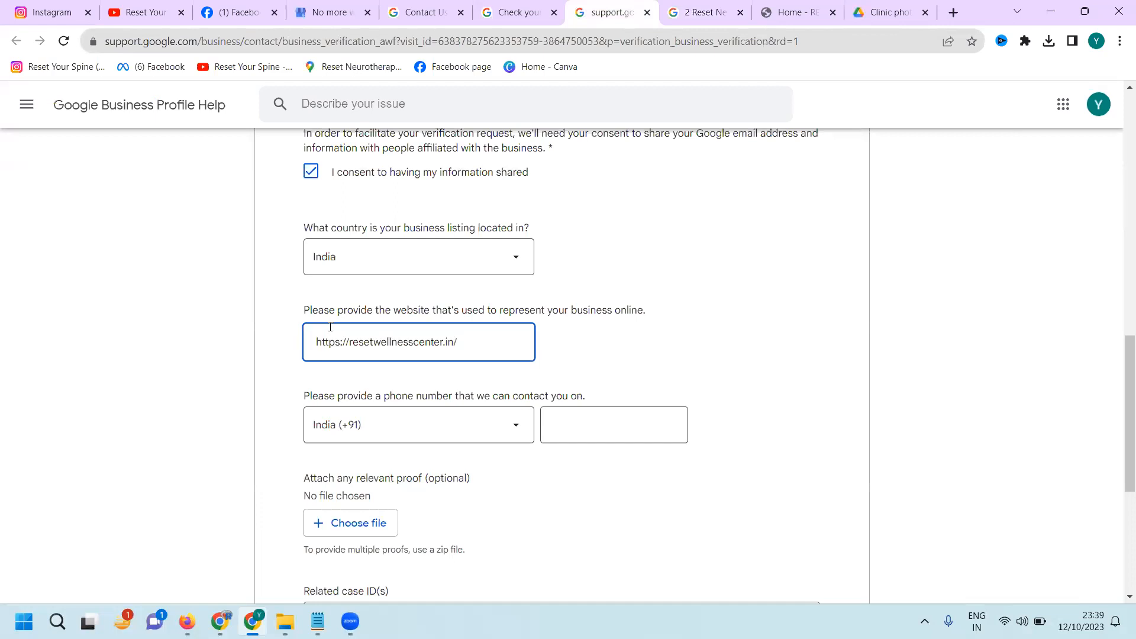
pyautogui.click(613, 425)
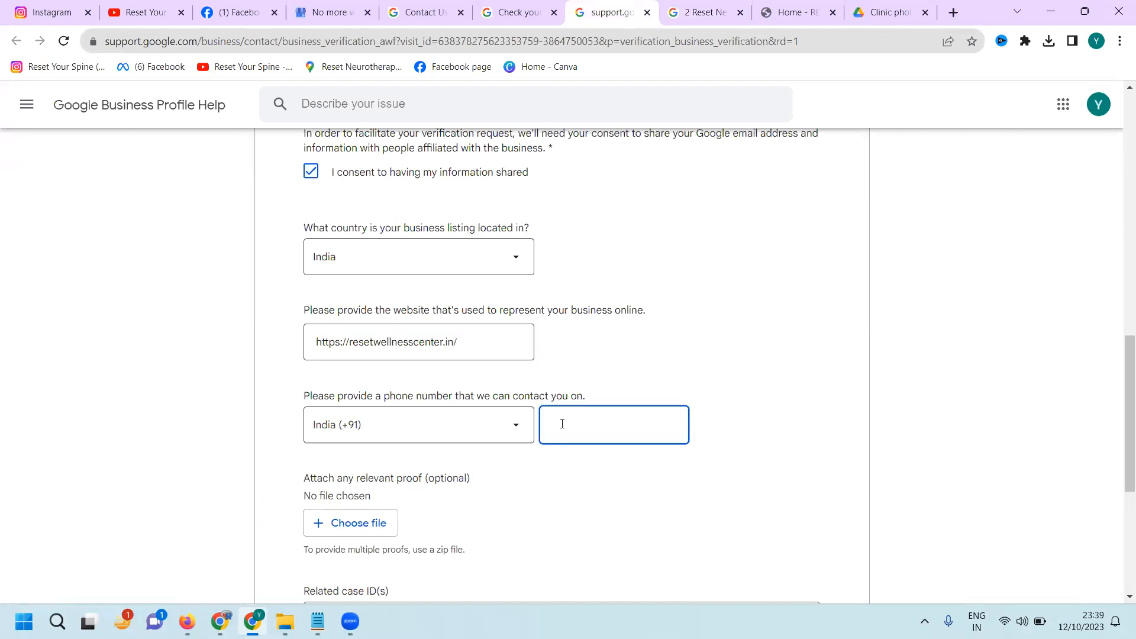
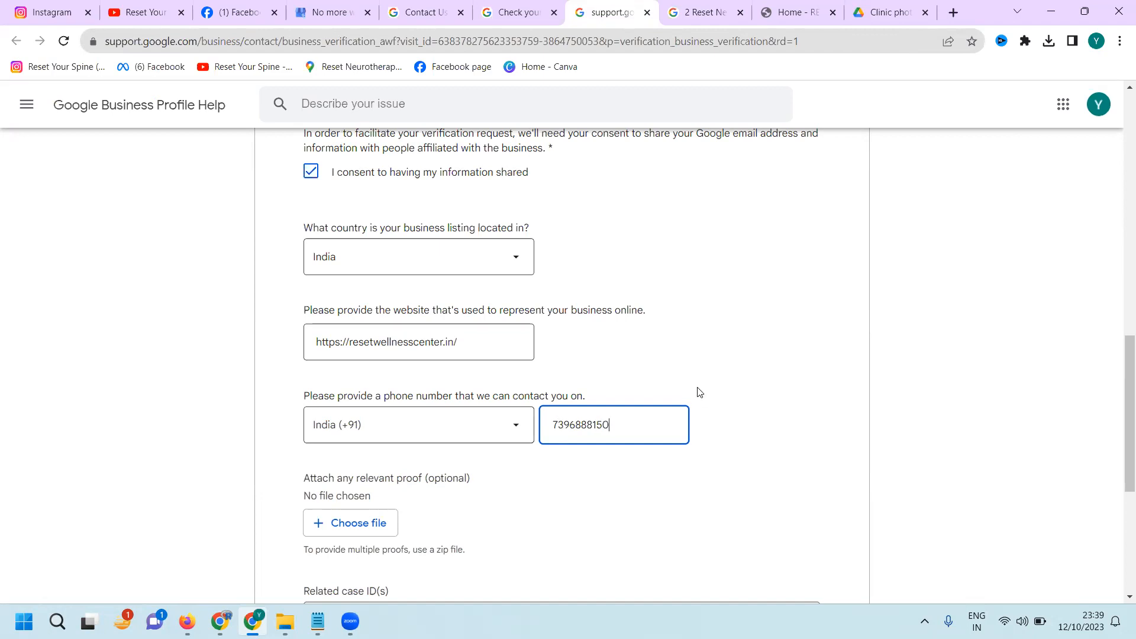
pyautogui.scroll(-3)
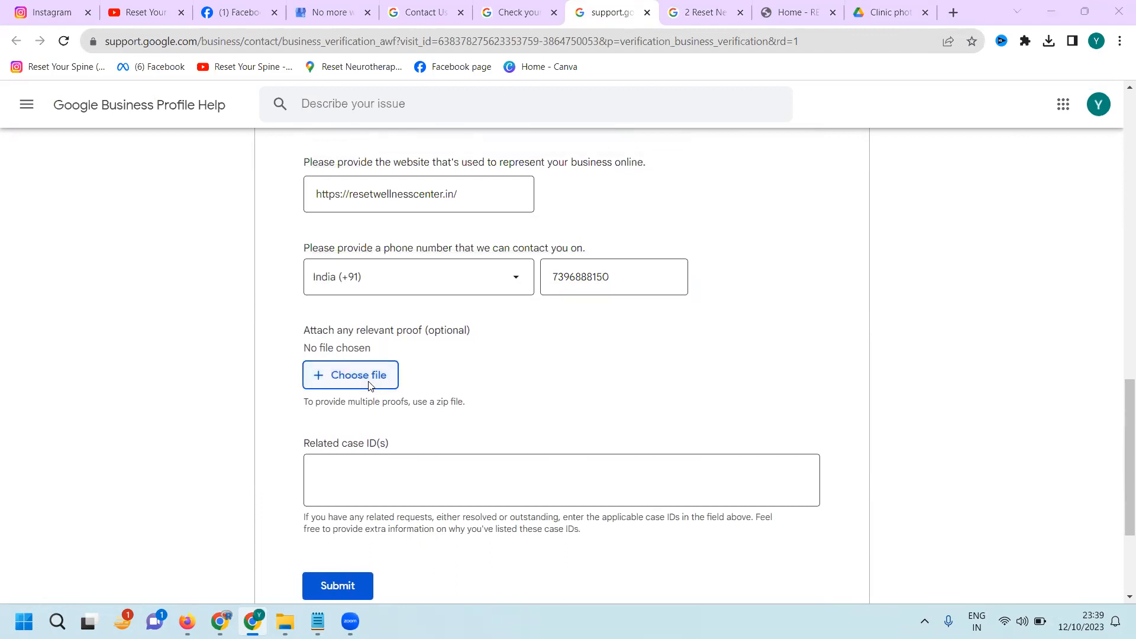
pyautogui.click(351, 375)
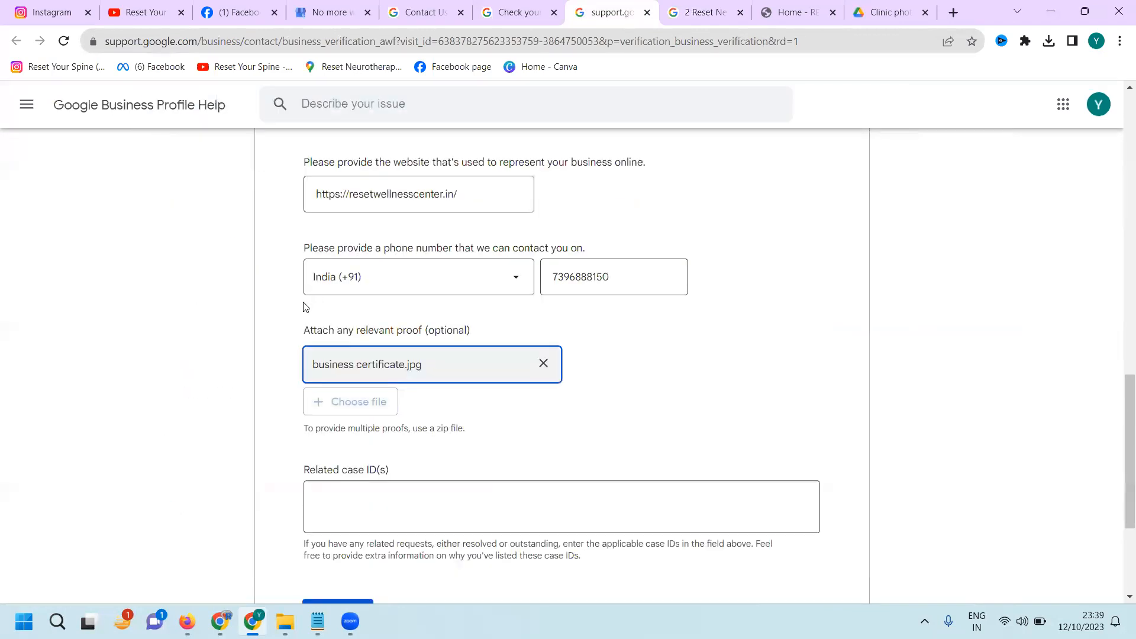
pyautogui.scroll(-3)
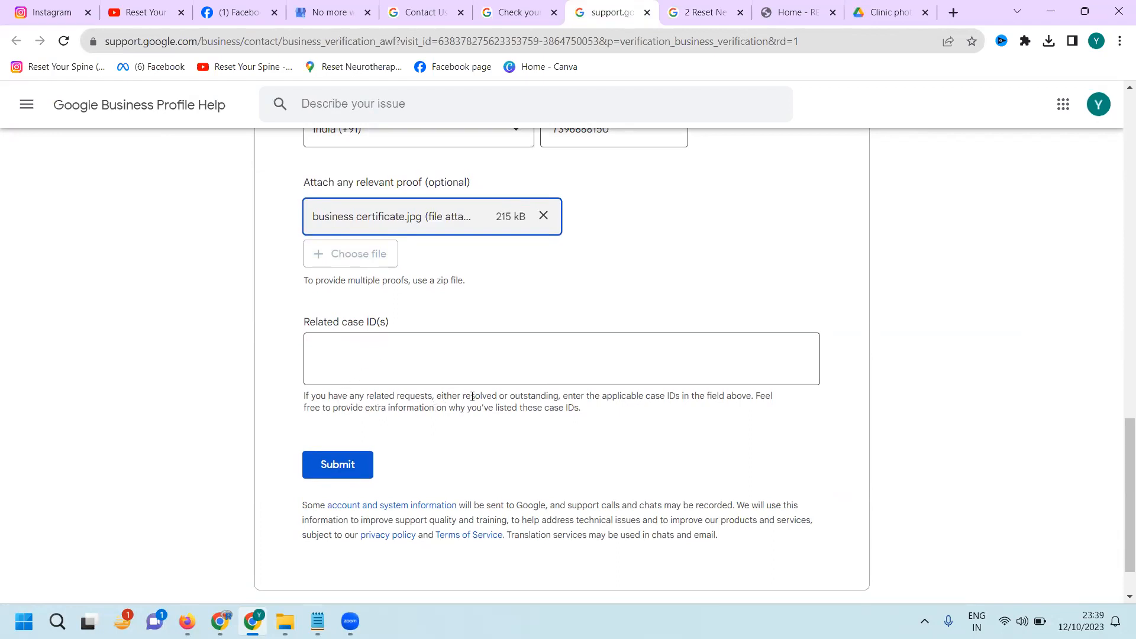
pyautogui.moveTo(658, 392)
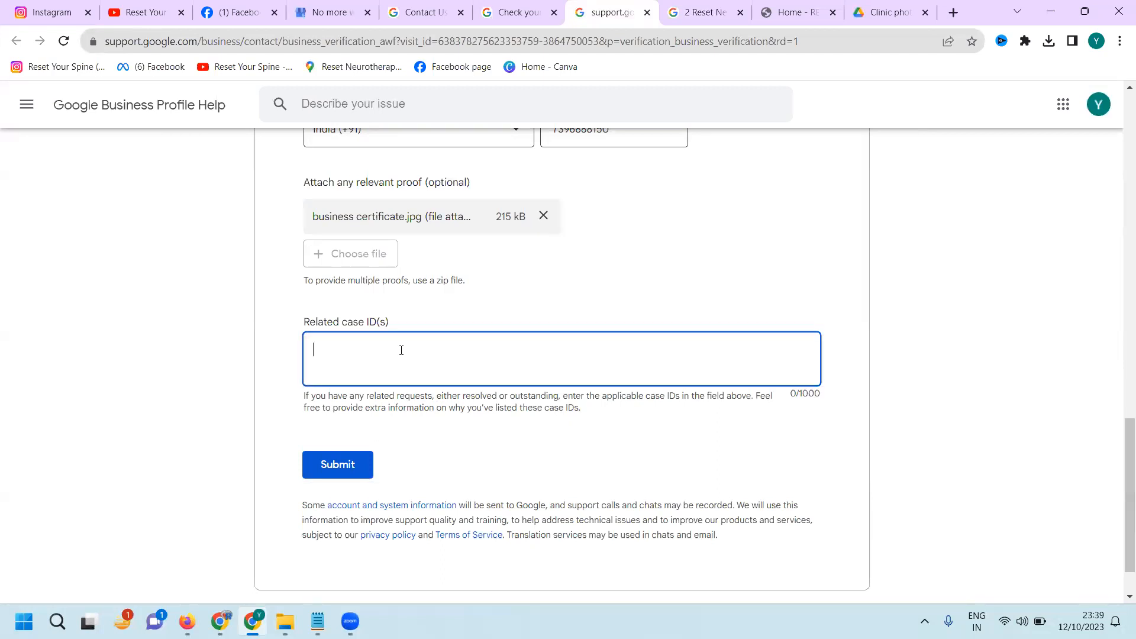
# - Write 'Hi GMB Team, Please Verify My Google My Business, Please check attachments, Thank You' signed Reset Team
pyautogui.write('Hi G')
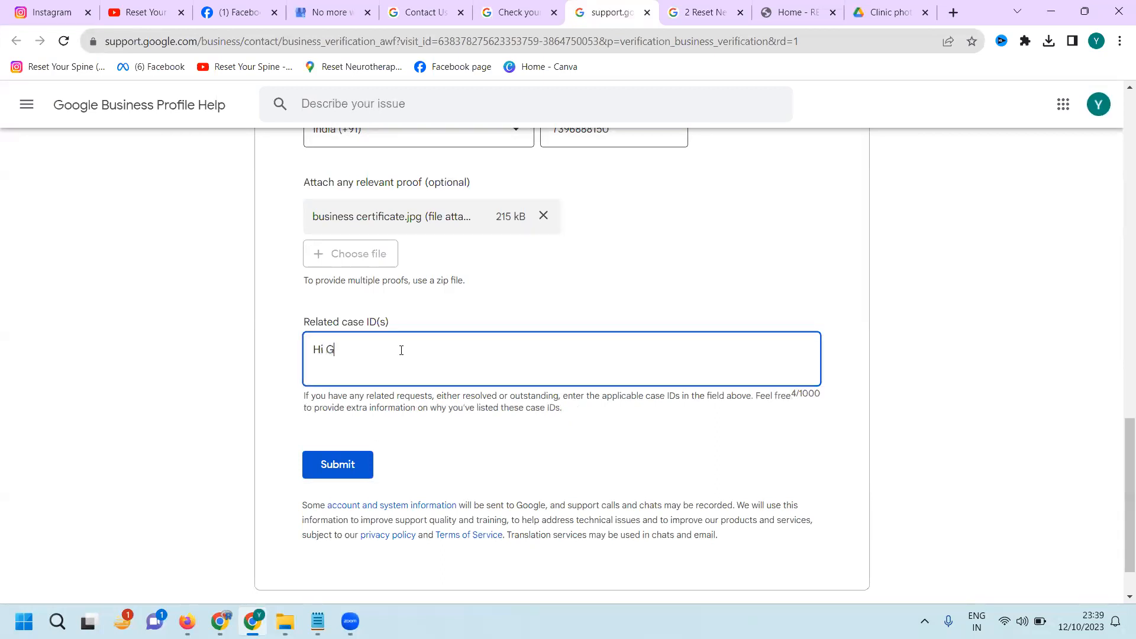
pyautogui.write('mb')
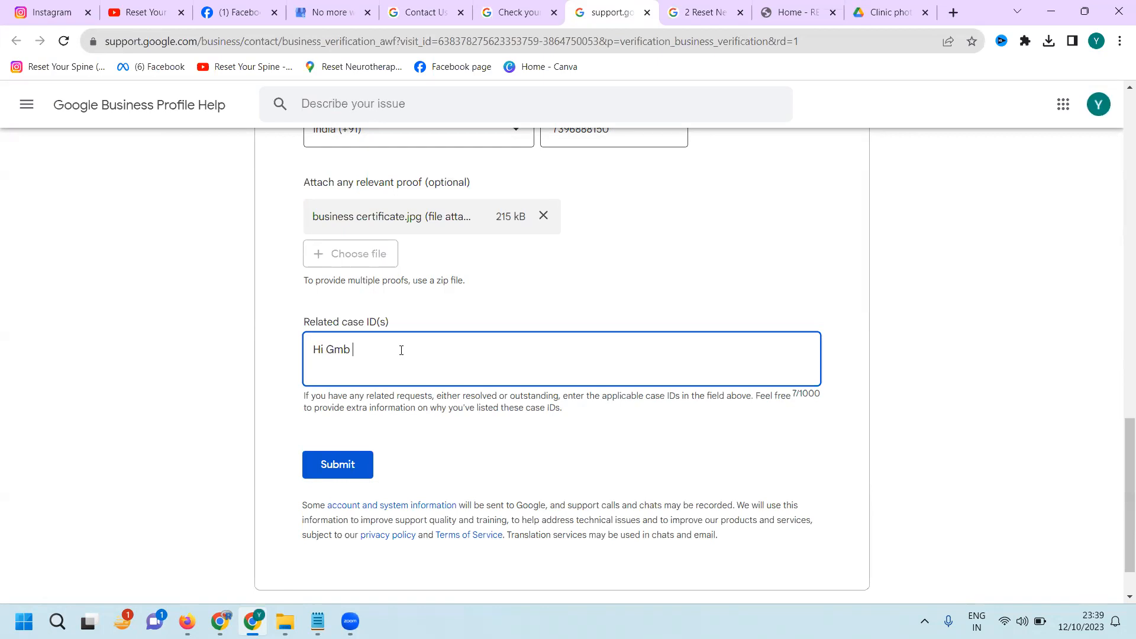
pyautogui.write('Team, P')
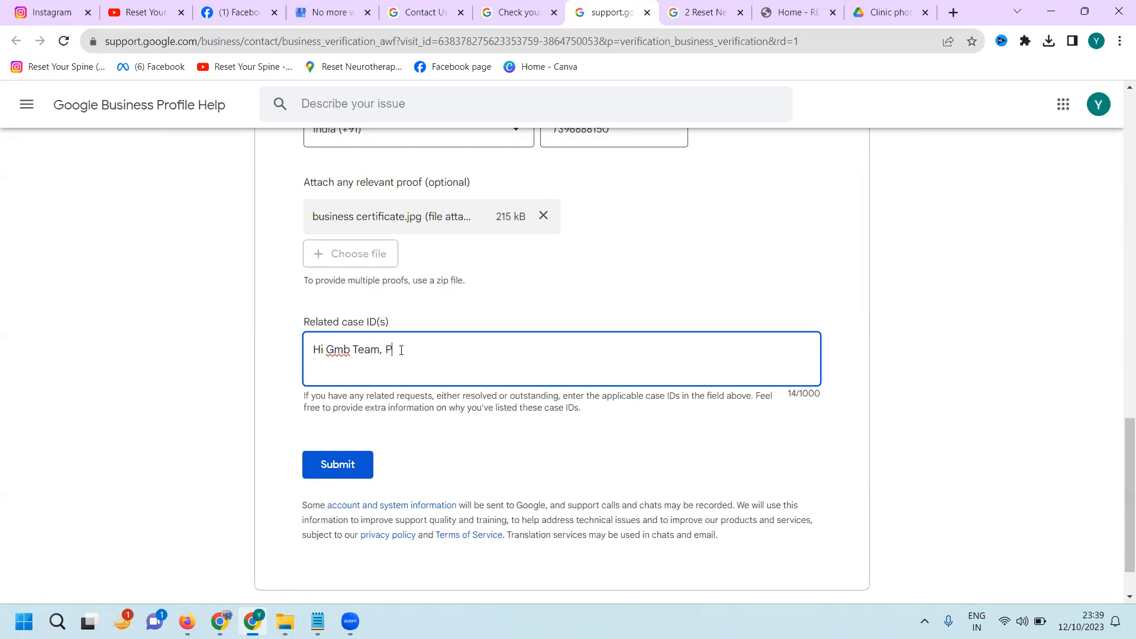
pyautogui.write('lease Ver')
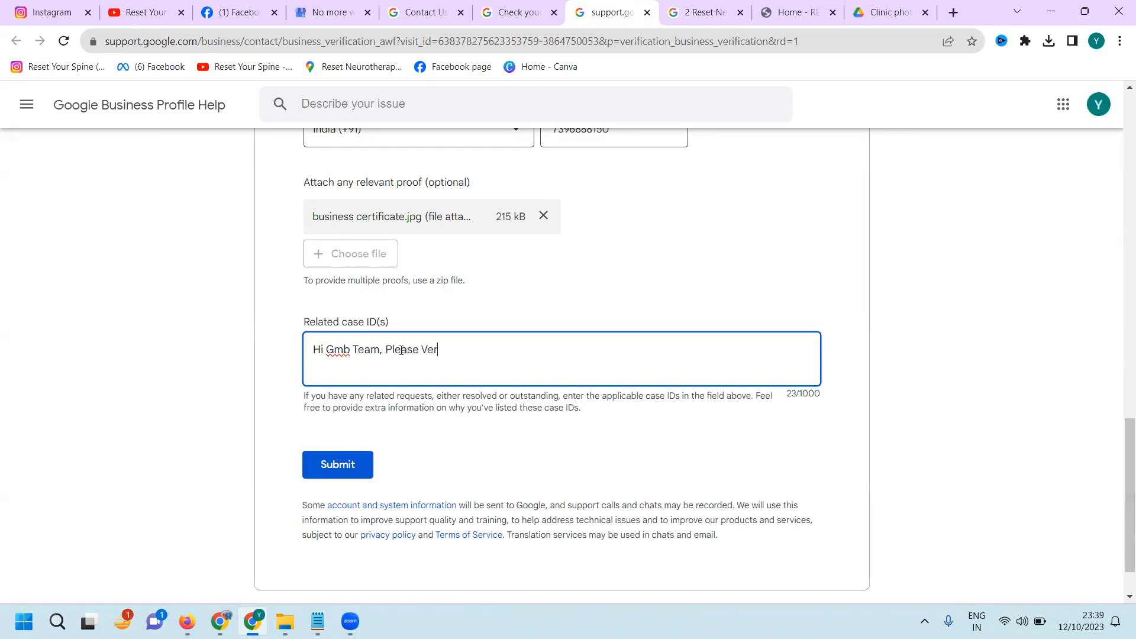
pyautogui.write('ify')
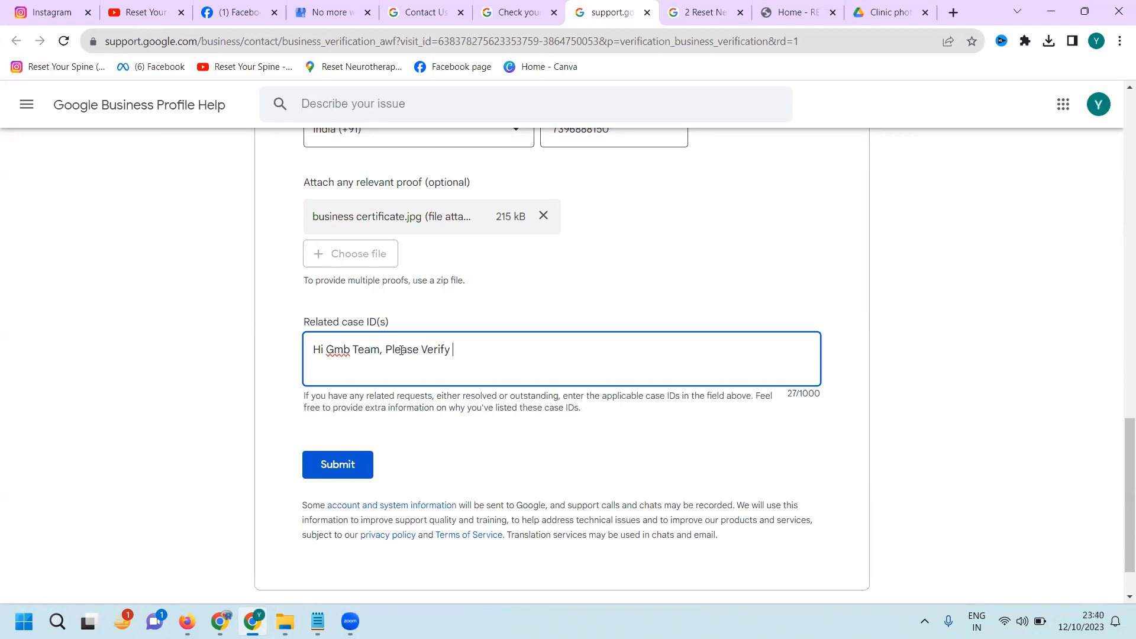
pyautogui.write('My Go')
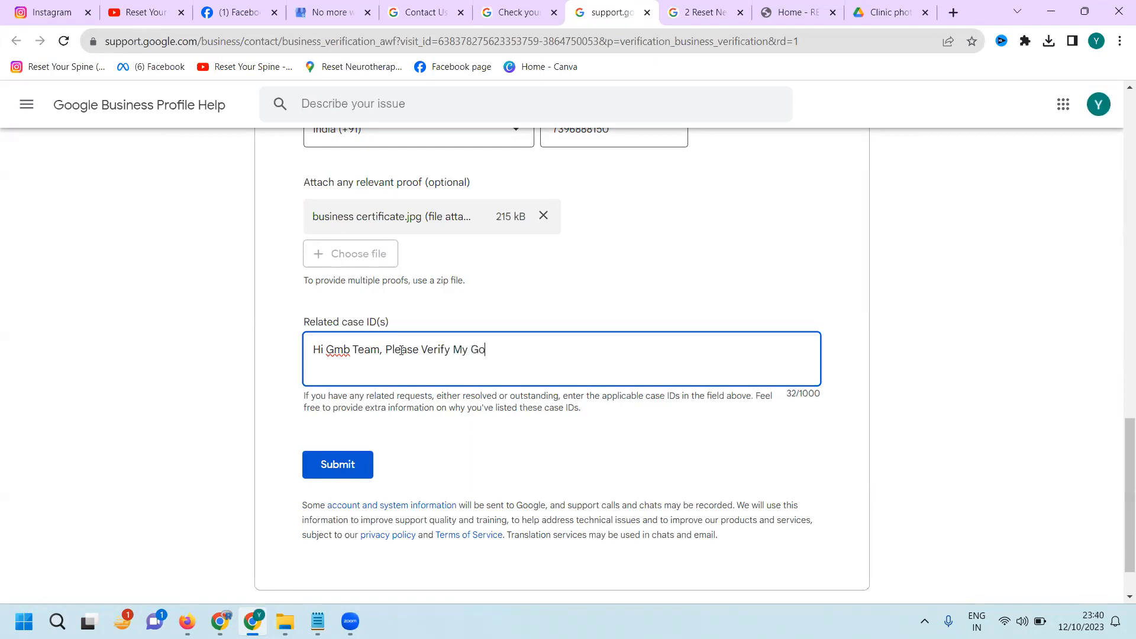
pyautogui.write('ogle My Bu')
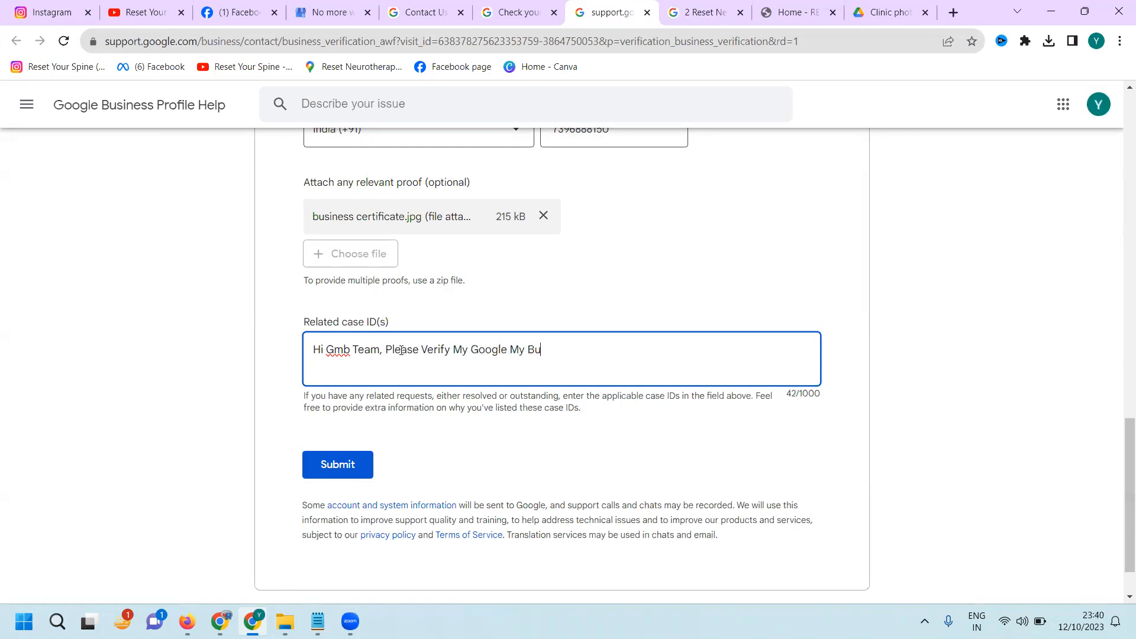
pyautogui.write('siness ,')
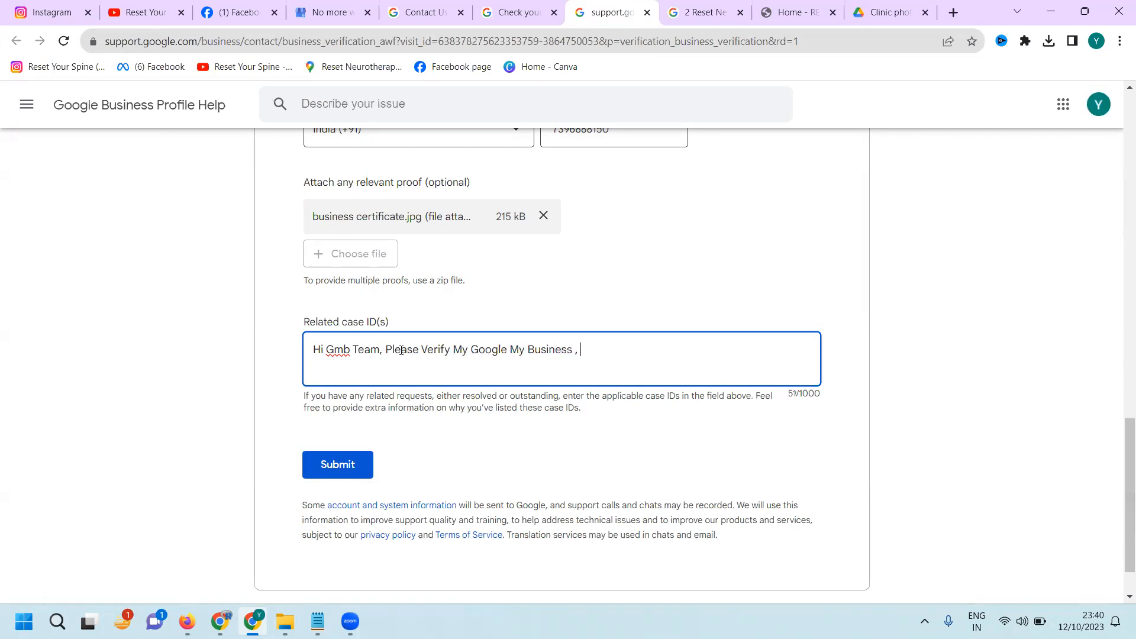
pyautogui.write('Please')
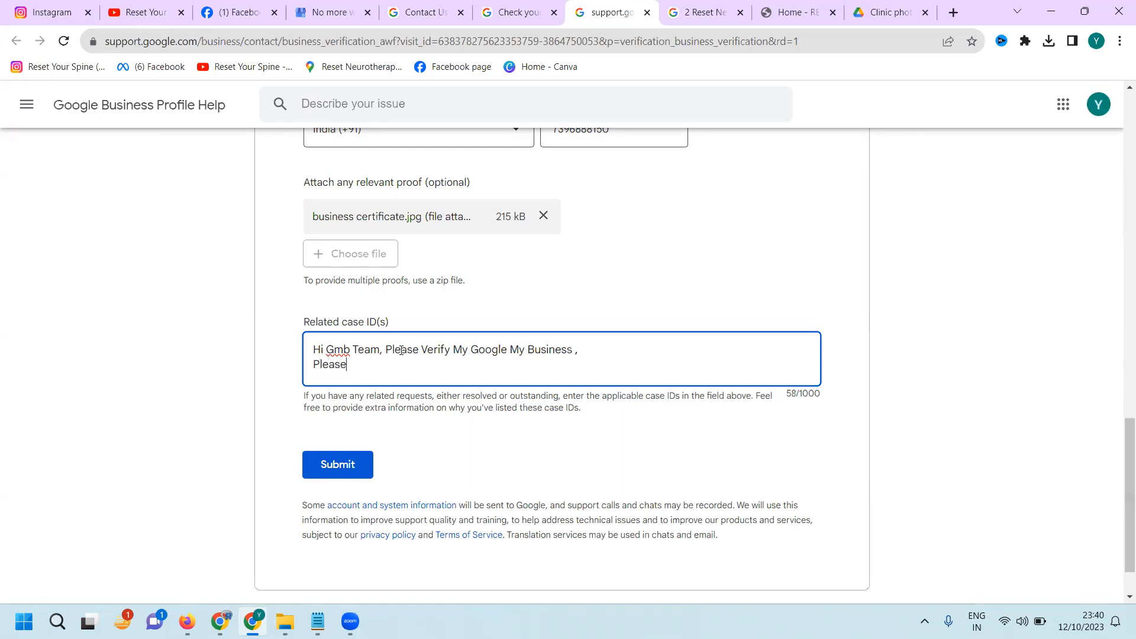
pyautogui.write('check a')
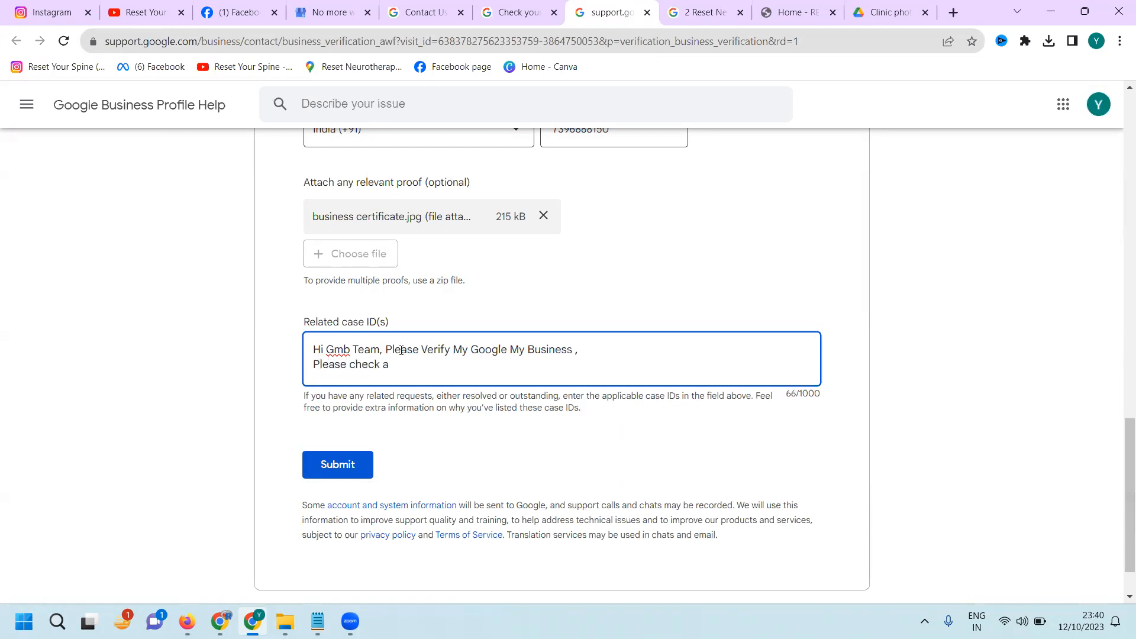
pyautogui.write('atta')
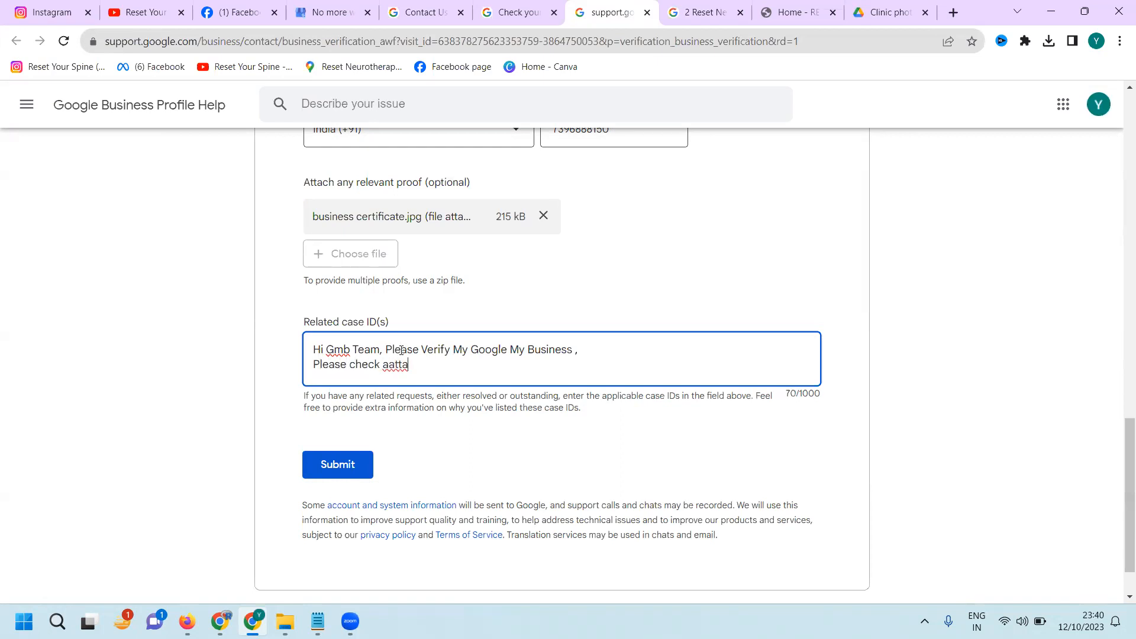
pyautogui.press('Backspace')
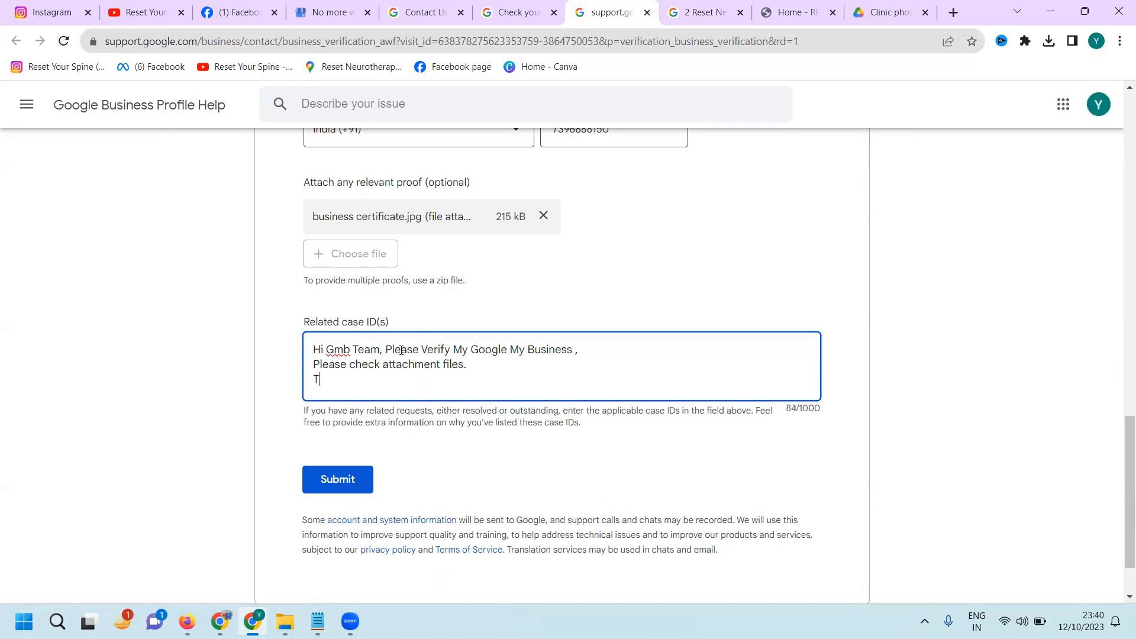
pyautogui.write('hank You')
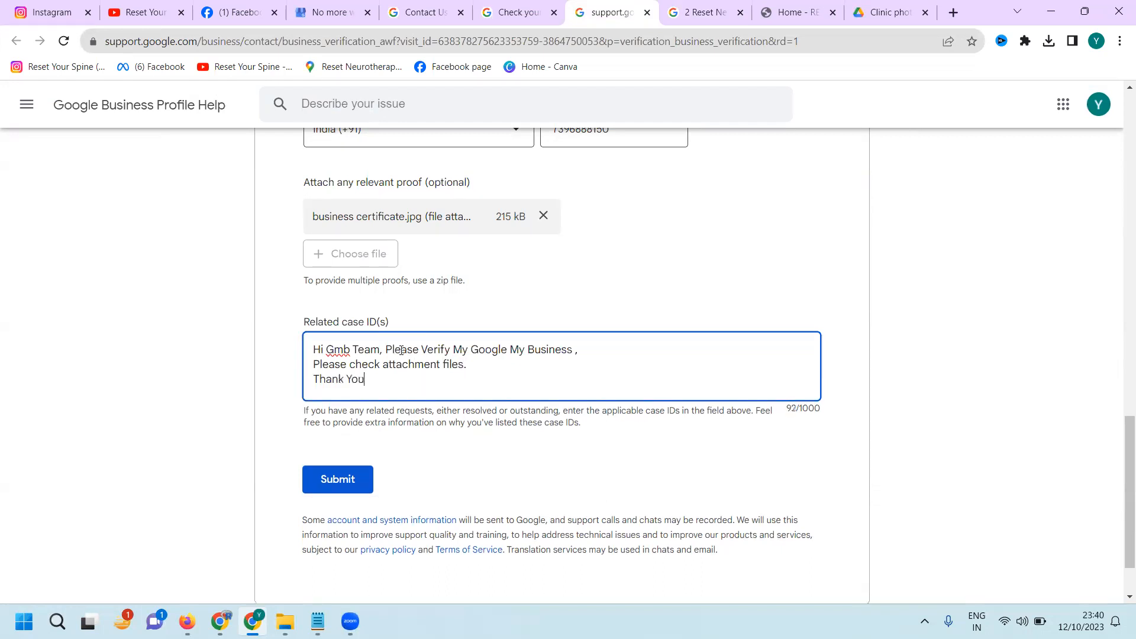
pyautogui.write(',')
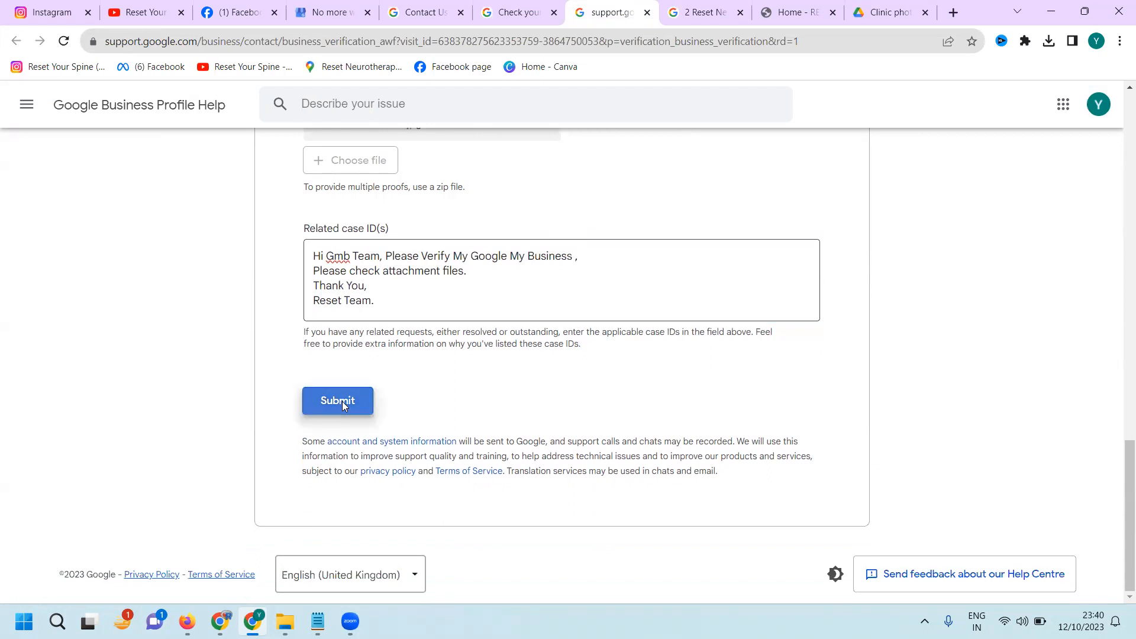
pyautogui.click(337, 402)
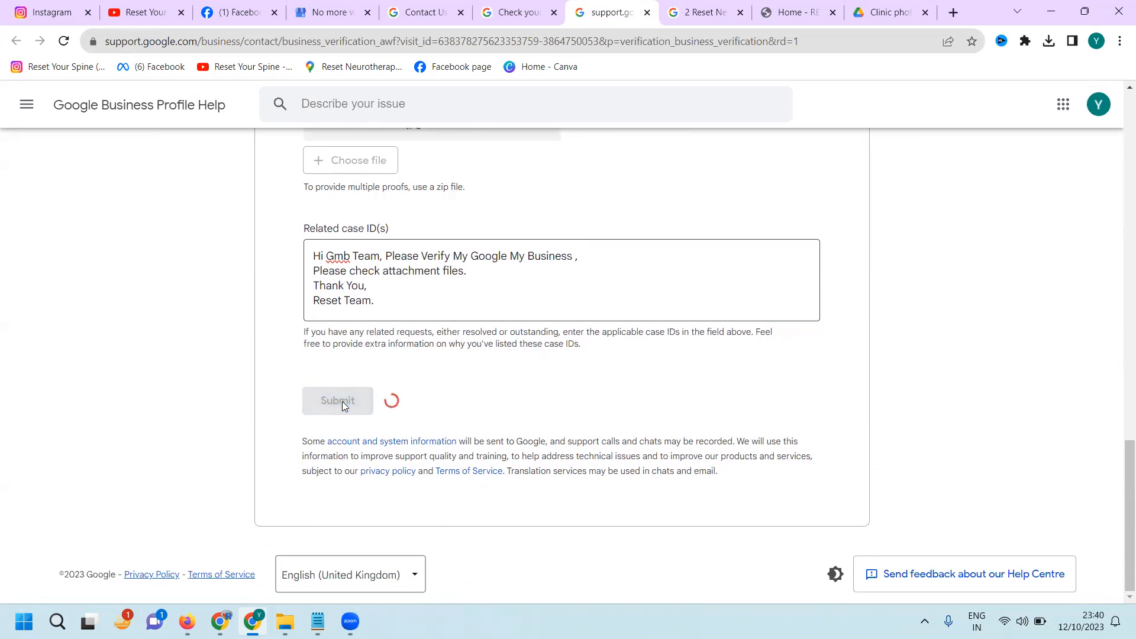
pyautogui.click(337, 402)
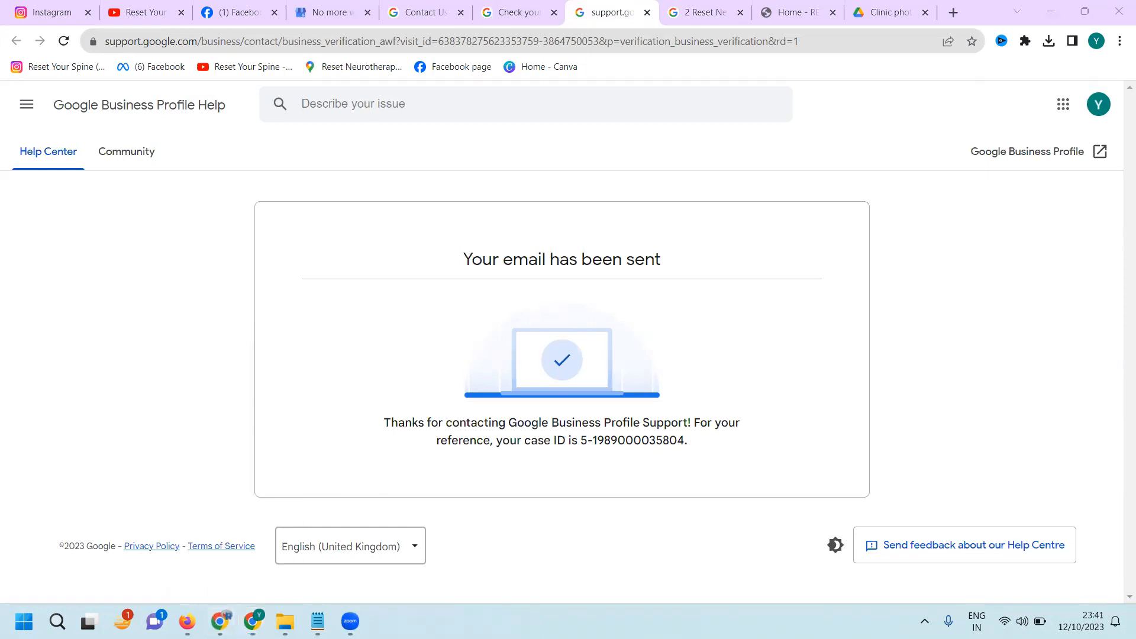
pyautogui.click(290, 12)
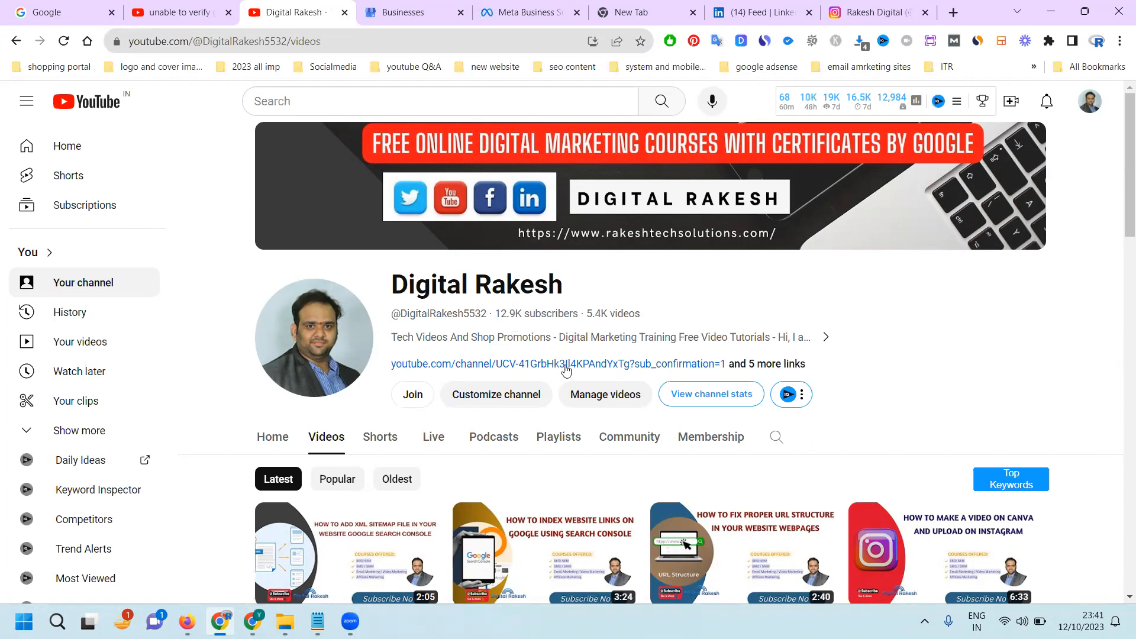
pyautogui.moveTo(886, 611)
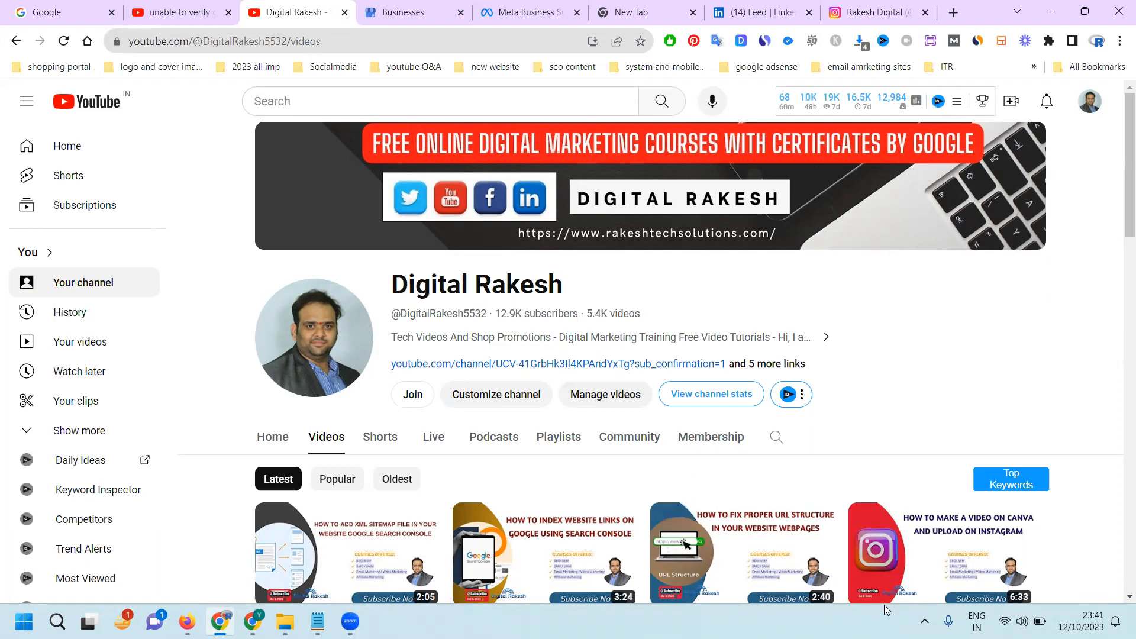